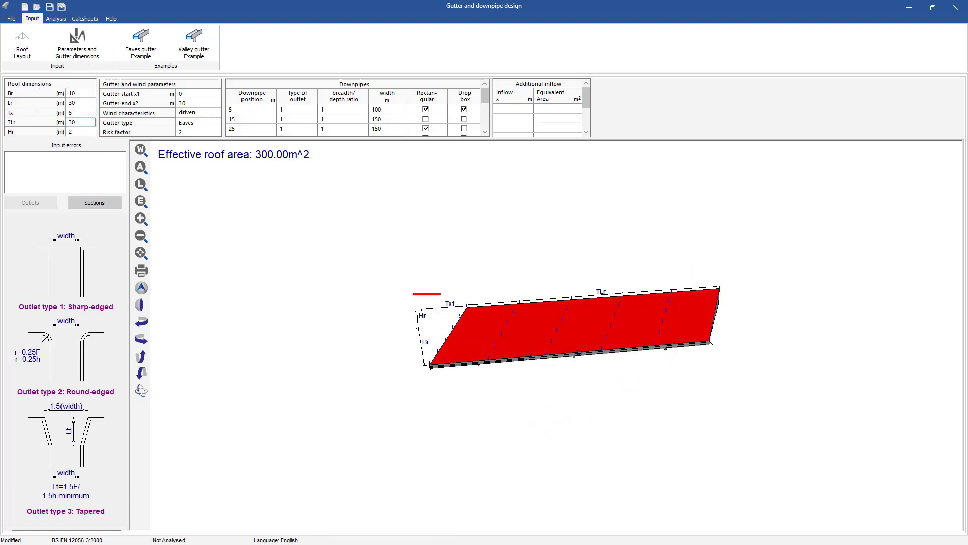
# Step: Enter Tx 0 for the roof, then review gutter start/end and wind characteristic options
pyautogui.write('0')
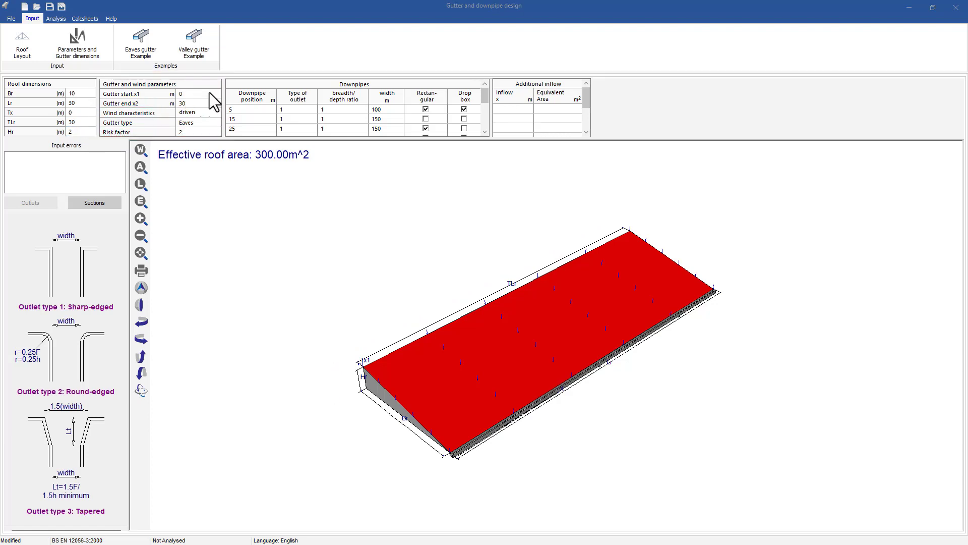
pyautogui.click(198, 94)
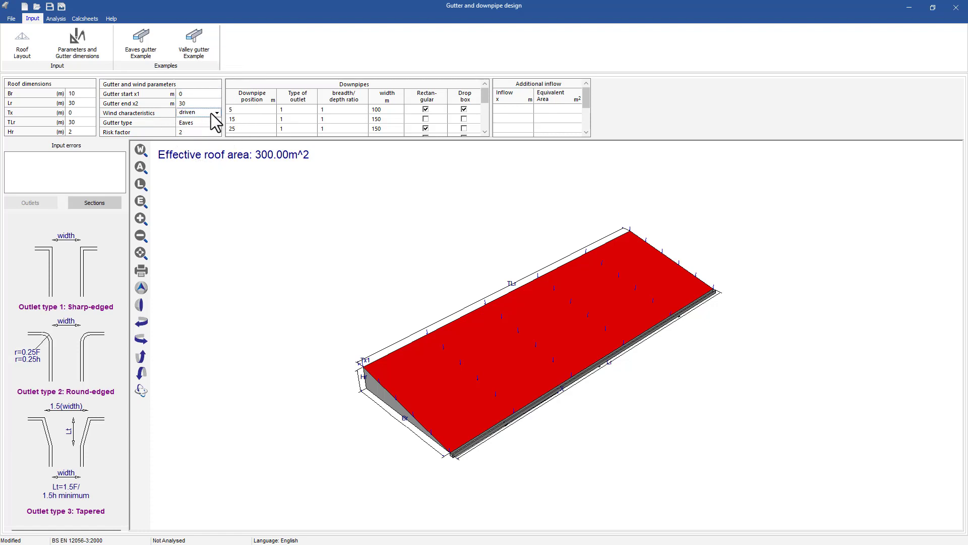
pyautogui.click(217, 112)
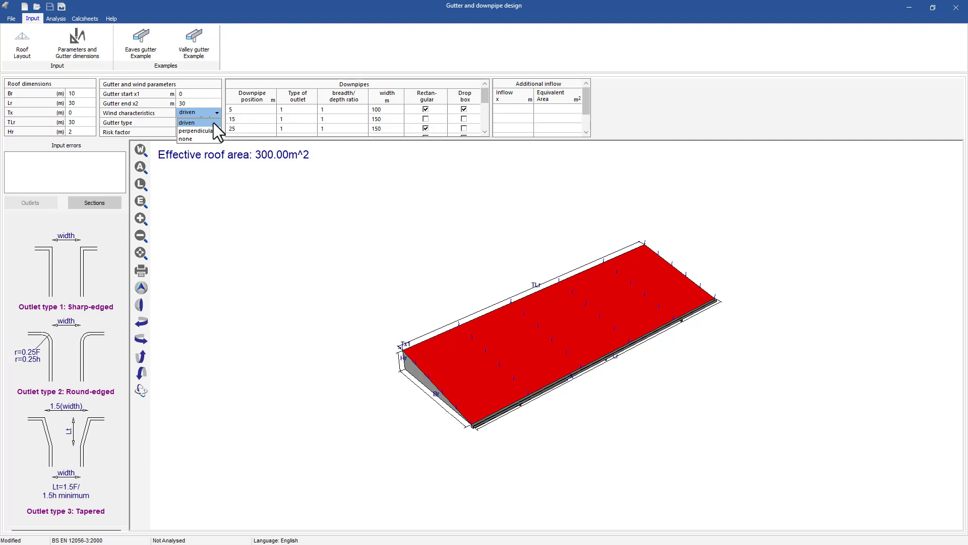
pyautogui.moveTo(197, 131)
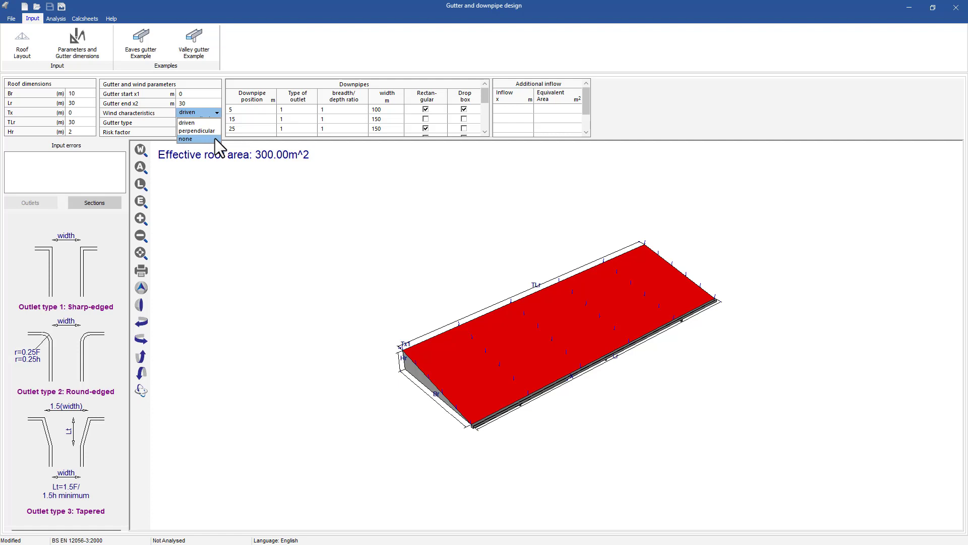
pyautogui.click(190, 112)
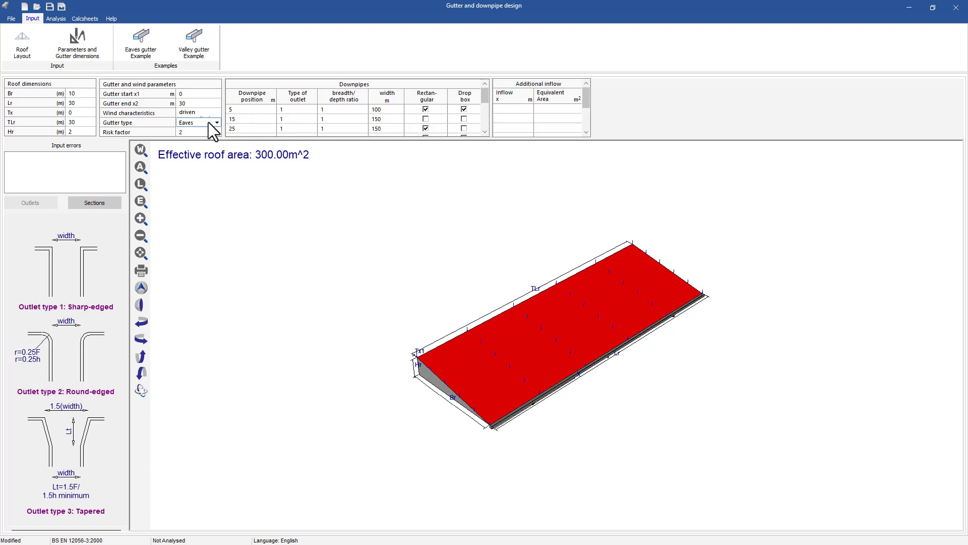
pyautogui.click(216, 122)
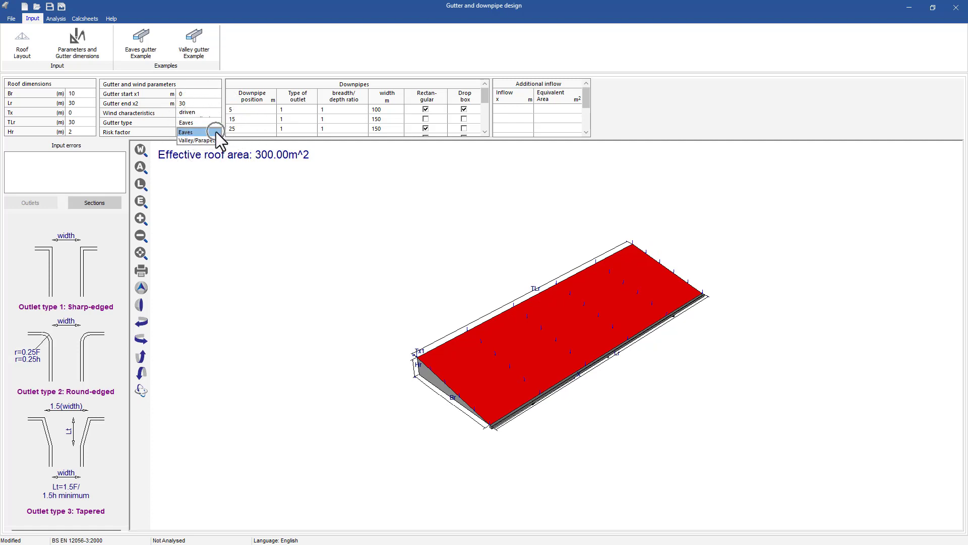
pyautogui.moveTo(196, 140)
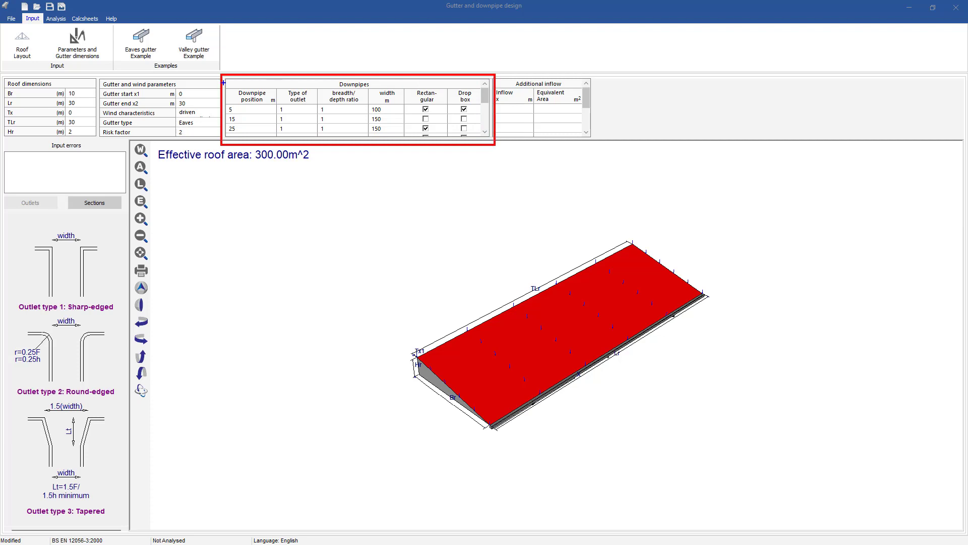
pyautogui.click(250, 109)
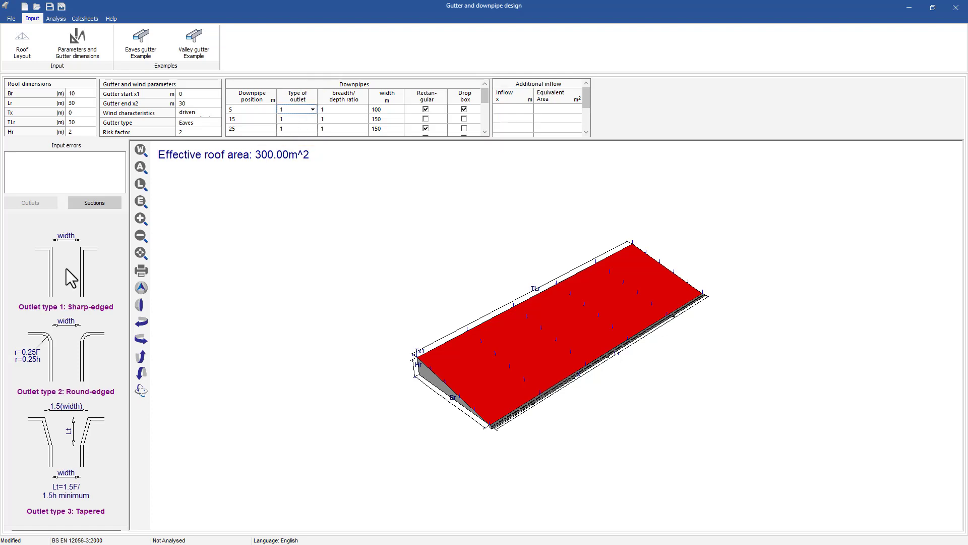
pyautogui.click(50, 259)
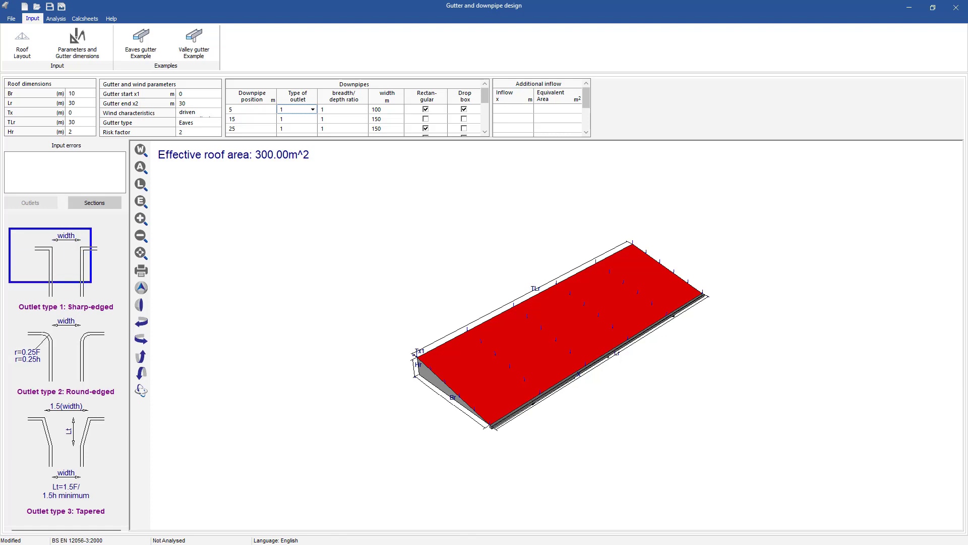
pyautogui.click(312, 109)
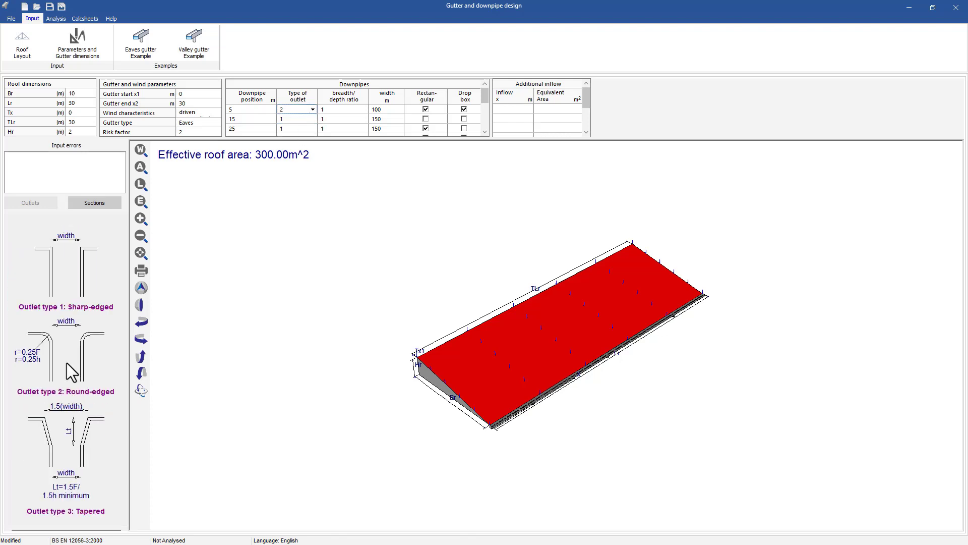
pyautogui.click(48, 349)
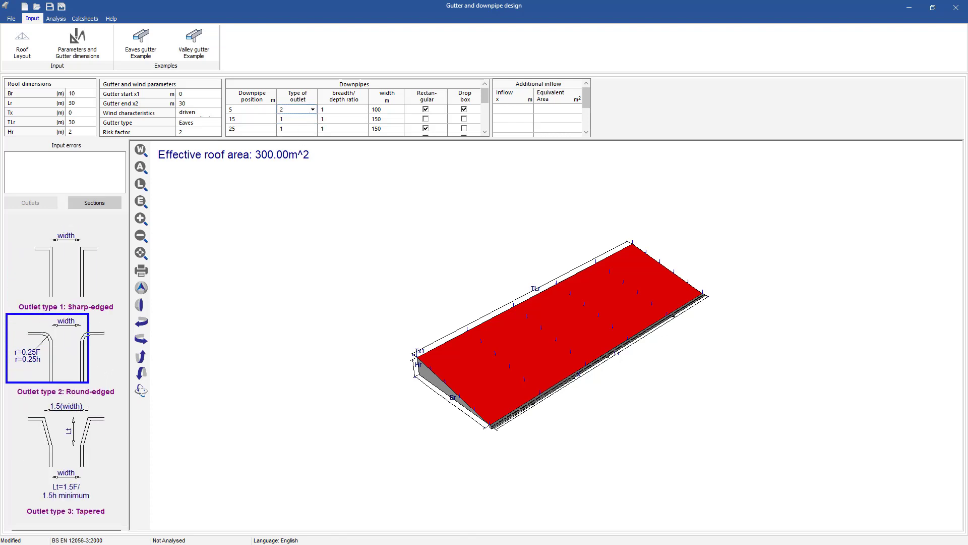
pyautogui.click(312, 108)
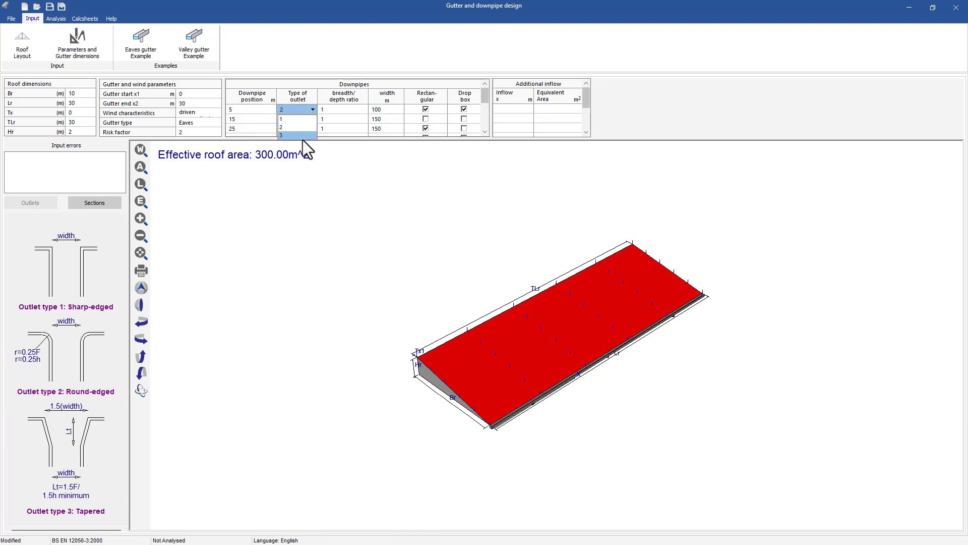
pyautogui.click(280, 133)
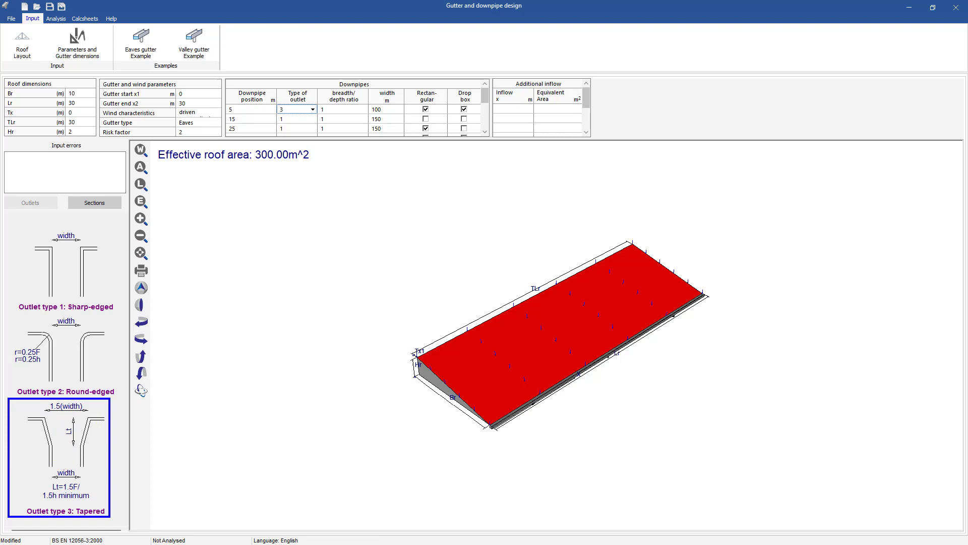
pyautogui.click(297, 108)
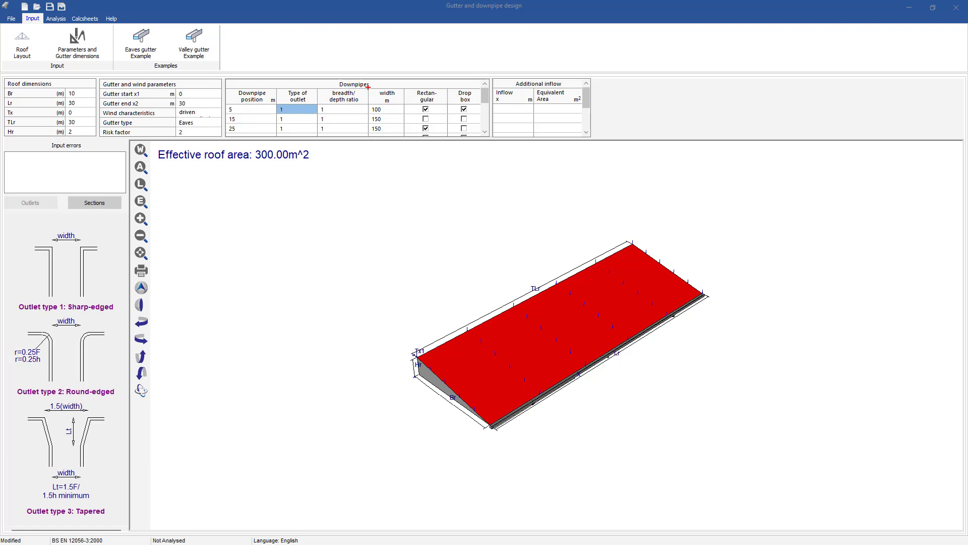
pyautogui.click(383, 108)
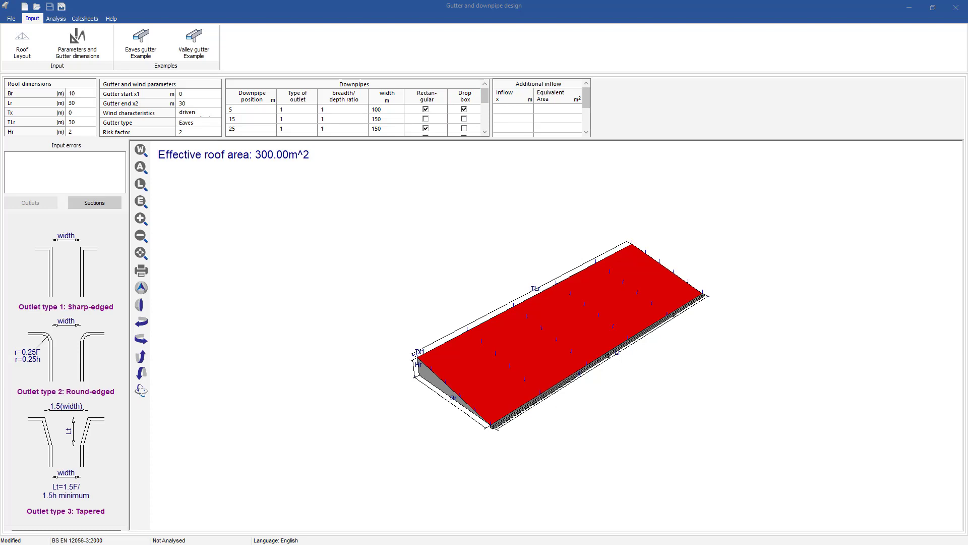
# Step: Add an additional inflow to the gutter, entering 15 in the inflow table
pyautogui.click(322, 109)
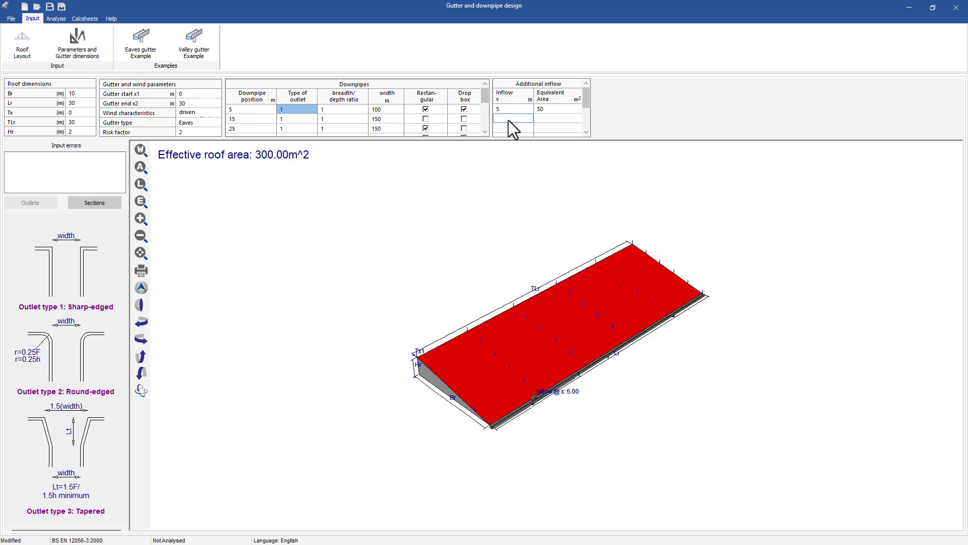
pyautogui.write('15')
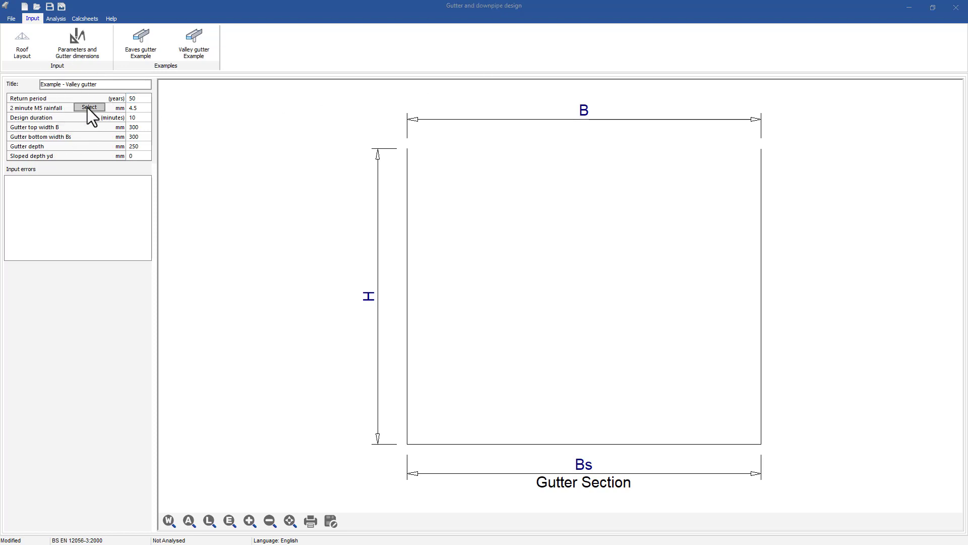
# Step: Open the M5 rainfall constants and view the South Africa values
pyautogui.click(89, 107)
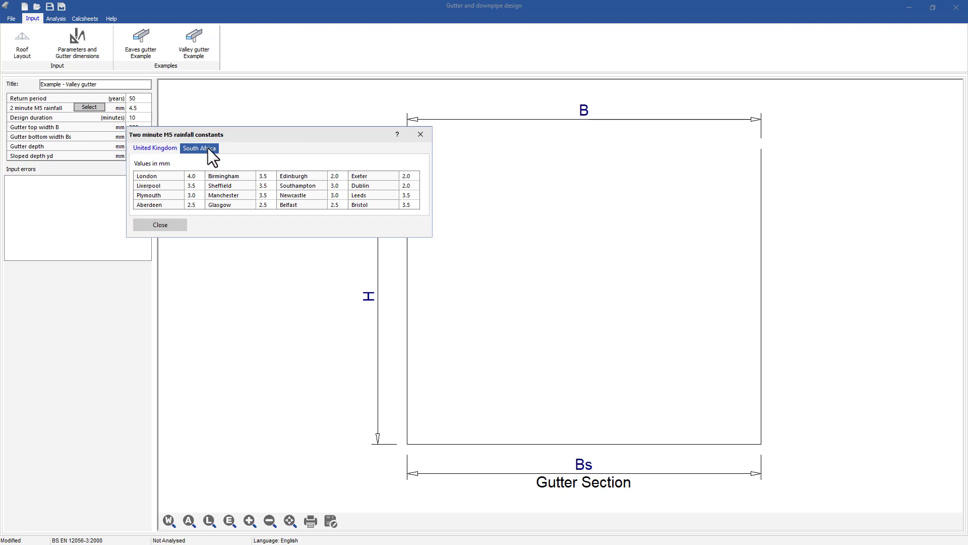
pyautogui.click(198, 148)
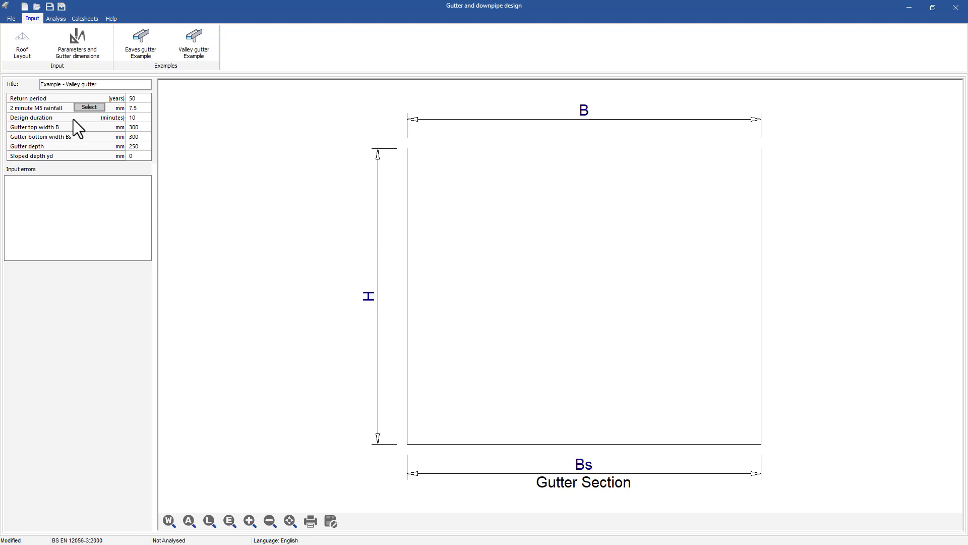
pyautogui.moveTo(143, 129)
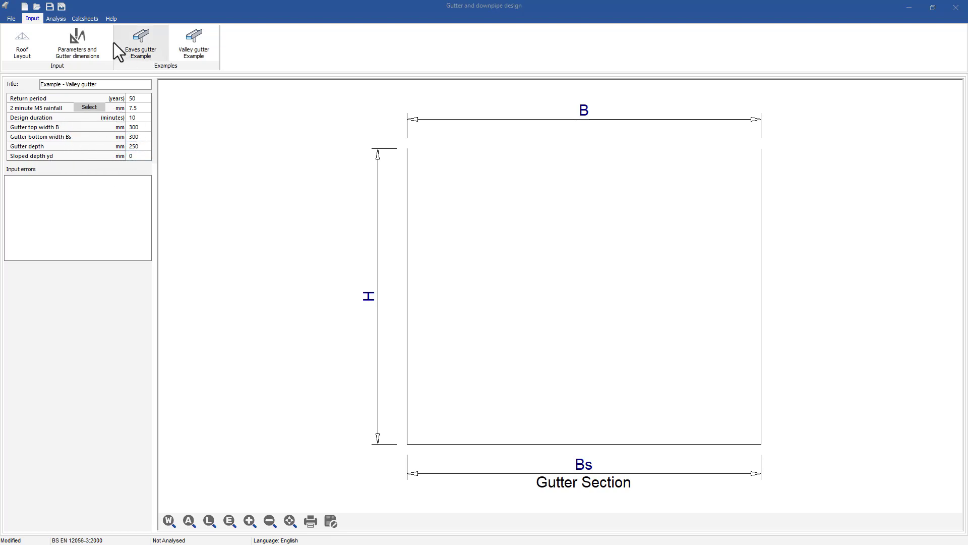
pyautogui.moveTo(56, 24)
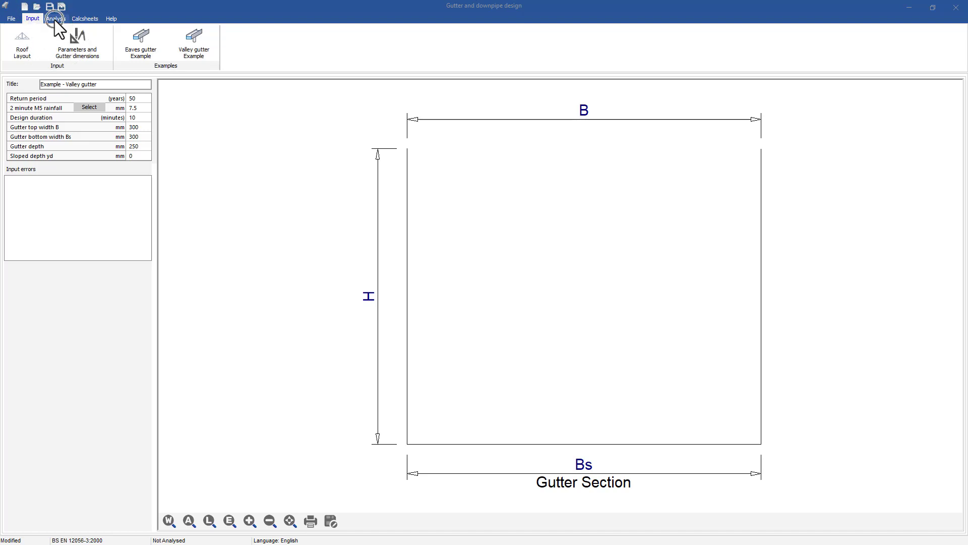
# Step: Run the analysis showing 100 m² downpipe catchments at 12.50 l/s, then view the calcsheet
pyautogui.click(56, 18)
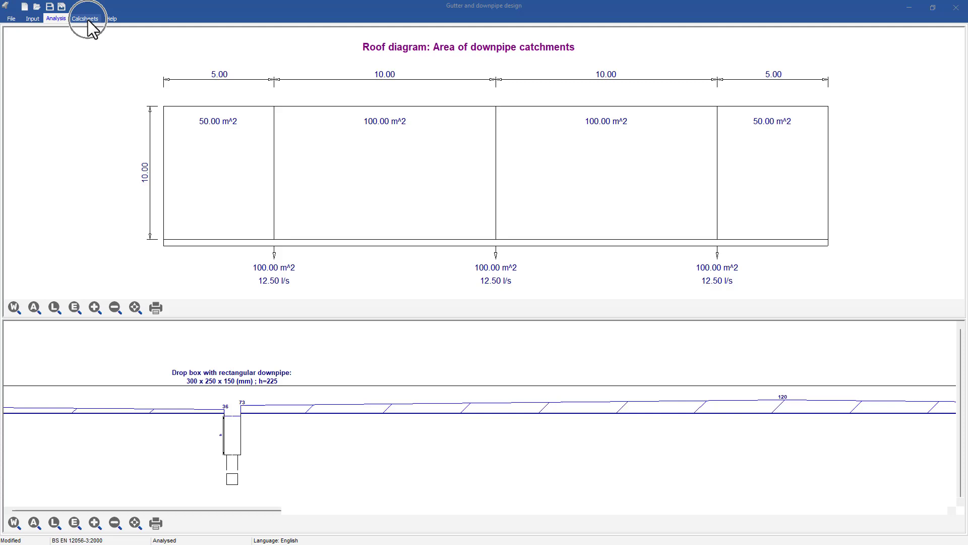
pyautogui.click(85, 18)
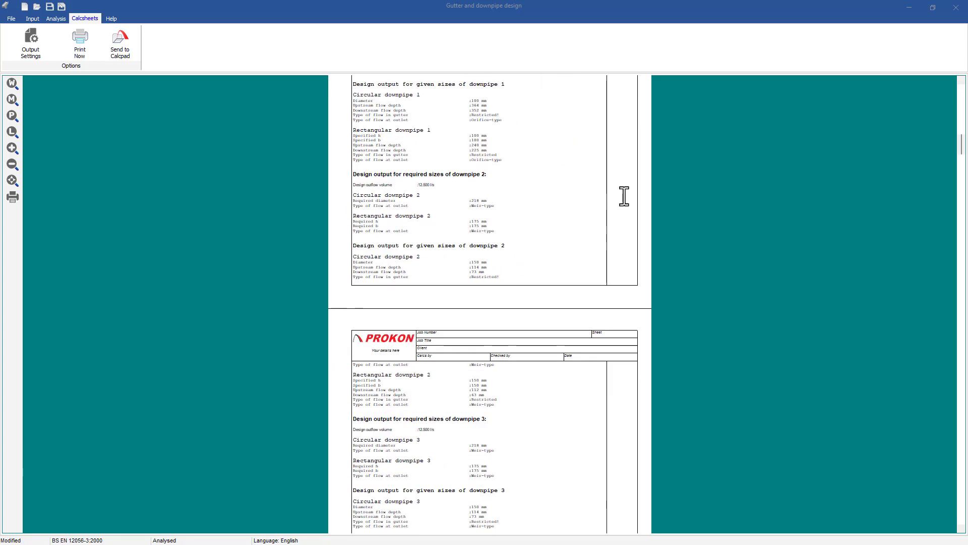
# Step: Scroll the calcsheet to the Gutter Only and Downpipe Summary Tables showing OK status
pyautogui.scroll(-3)
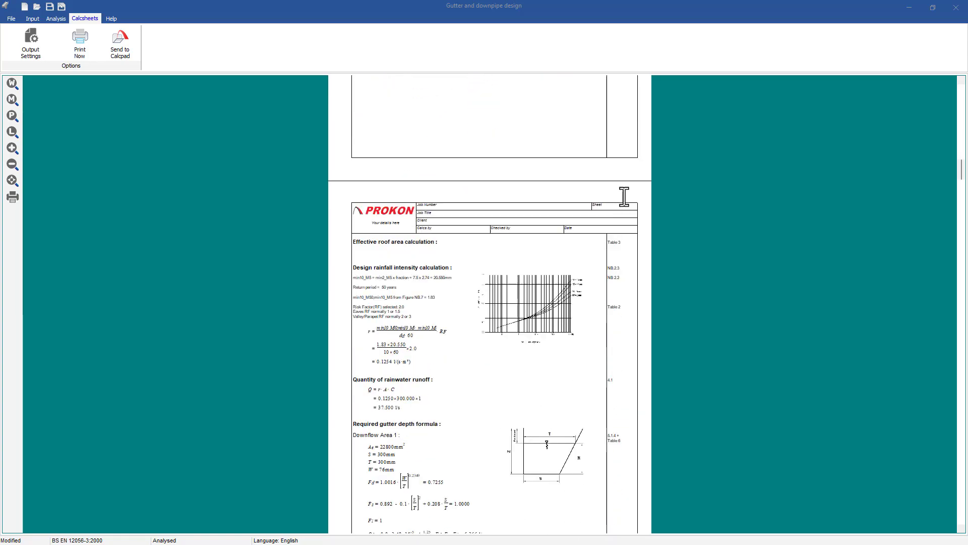
pyautogui.scroll(-3)
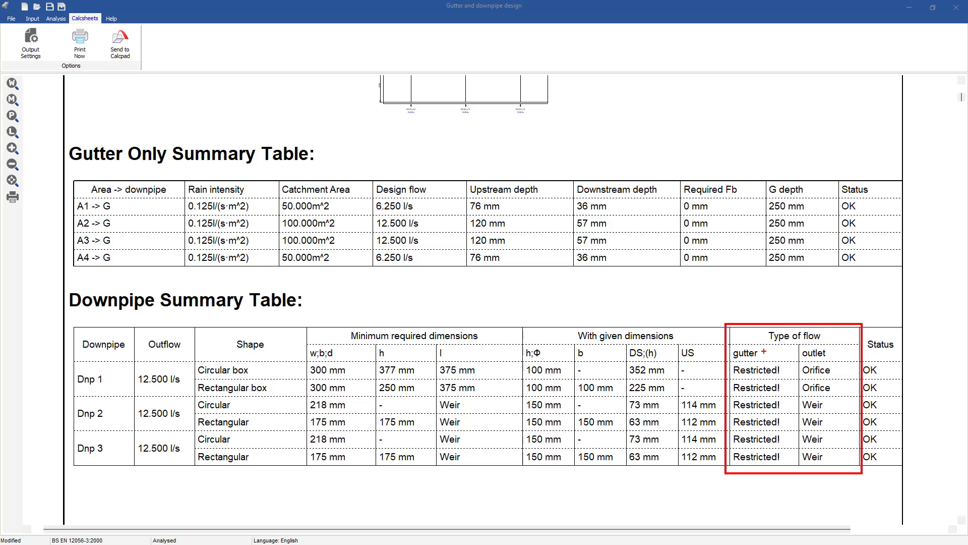
pyautogui.moveTo(842, 350)
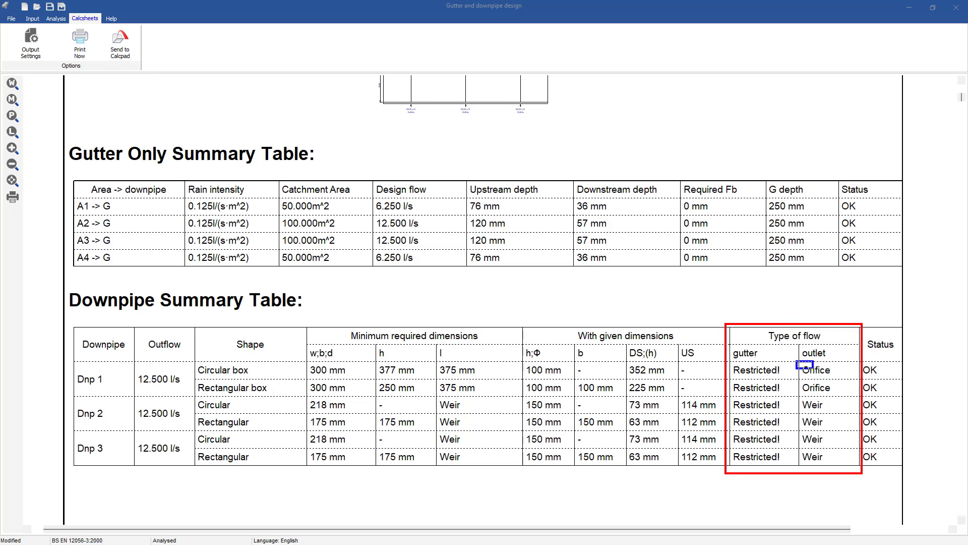
pyautogui.click(827, 370)
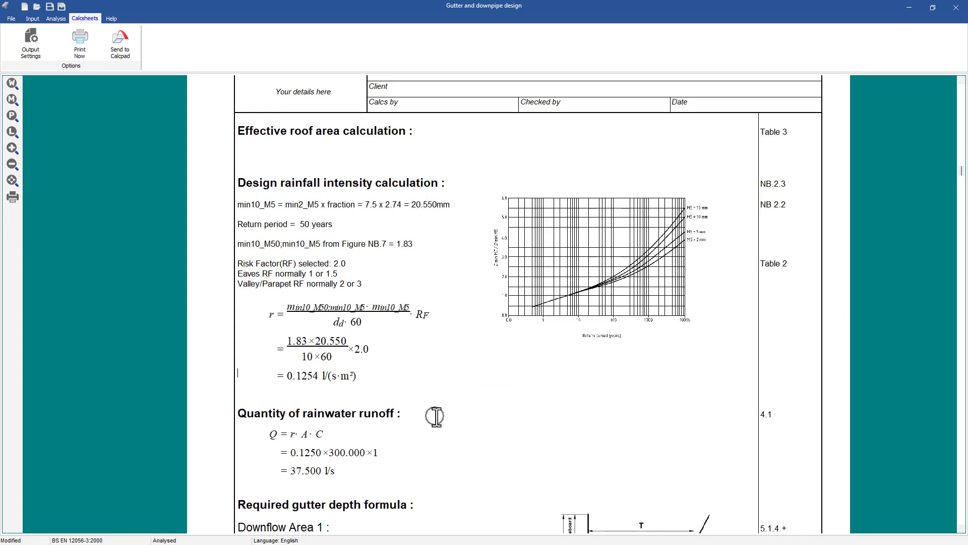
pyautogui.moveTo(696, 149)
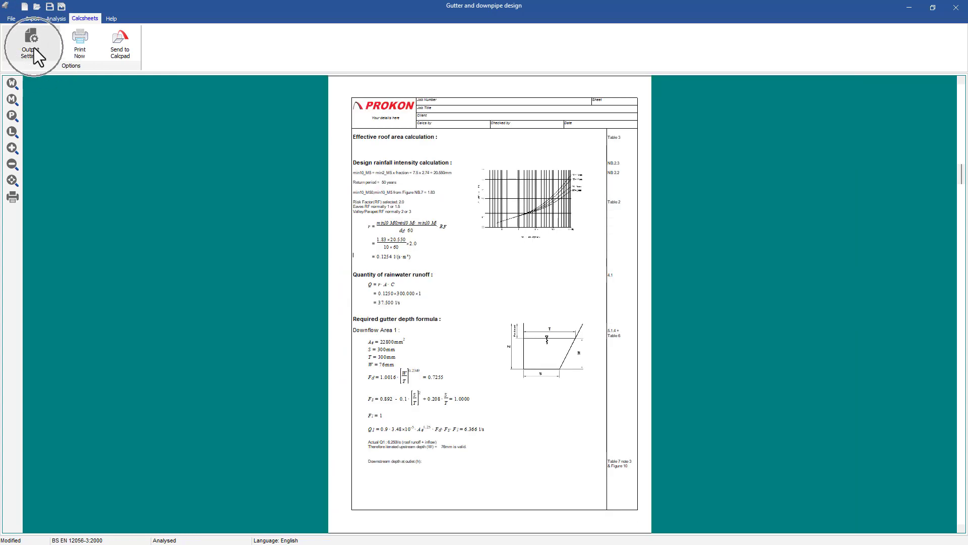
# Step: Turn off 'Show input tables and diagrams' in Output Settings and apply
pyautogui.click(30, 43)
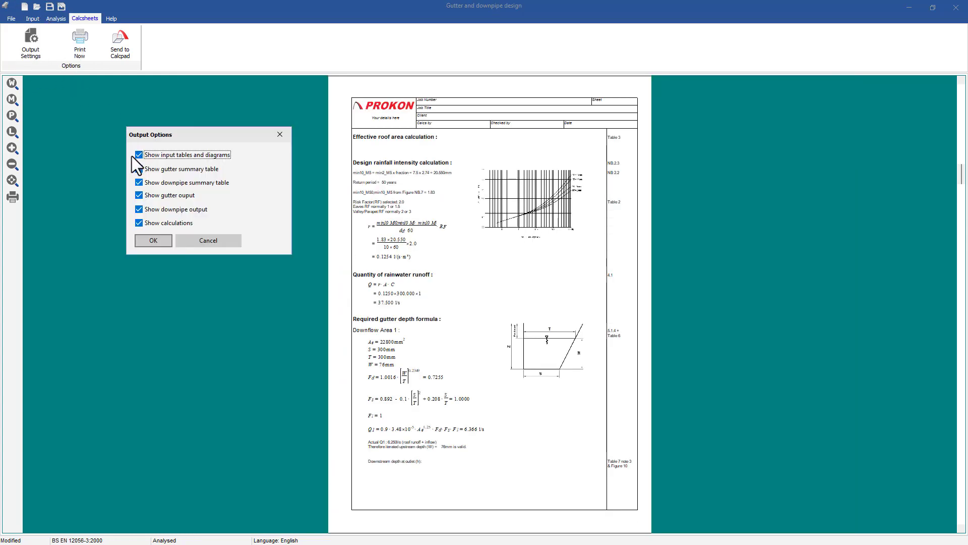
pyautogui.click(138, 154)
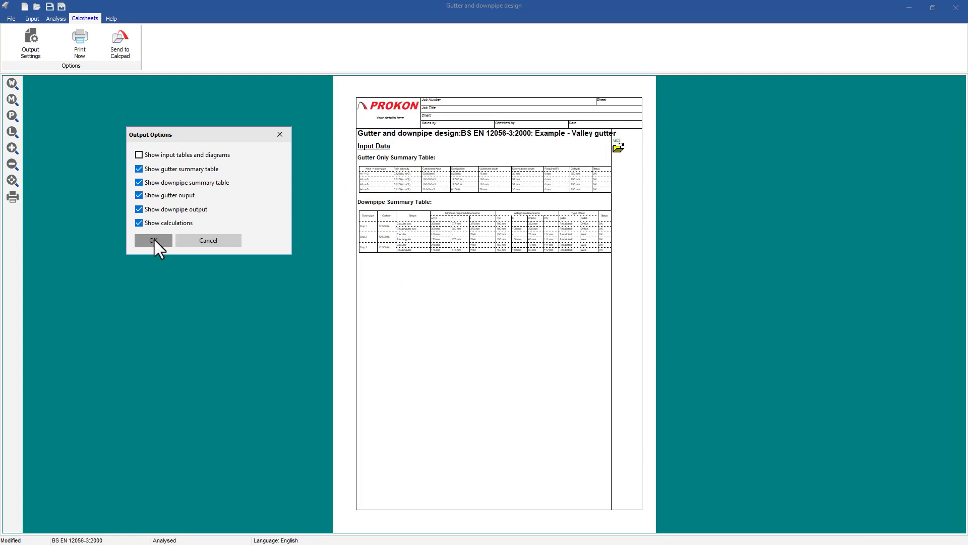
pyautogui.click(153, 240)
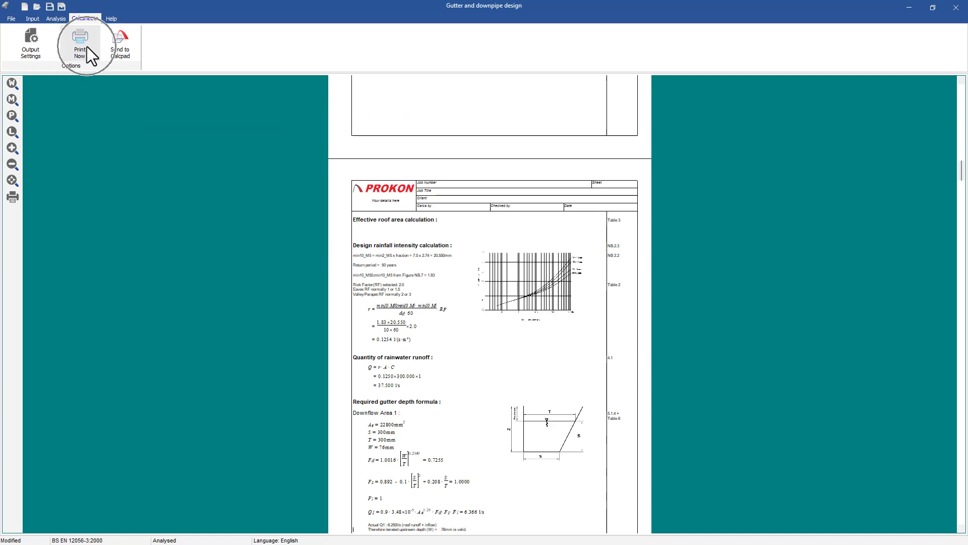